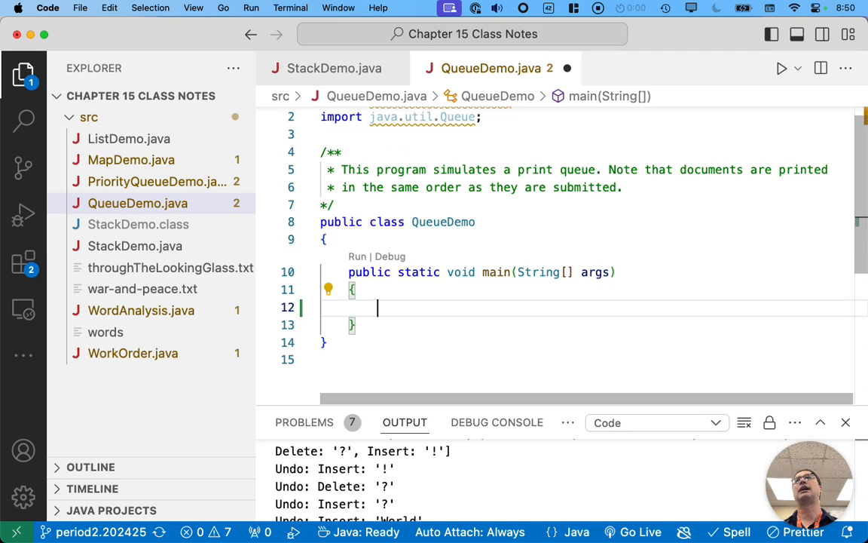
# Write the comment "// create a print queue of strings (using a linked list)" inside main
pyautogui.write('// creat')
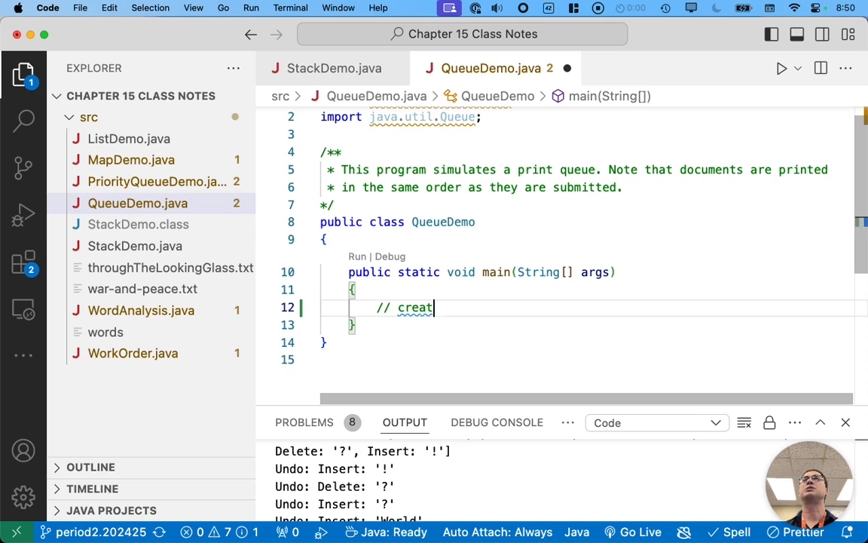
pyautogui.write('e a print quueue of')
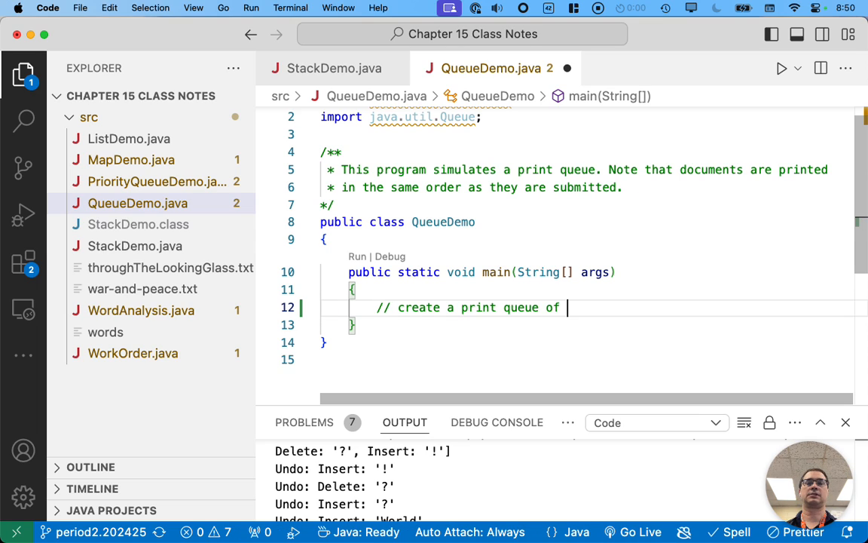
pyautogui.write('strings (')
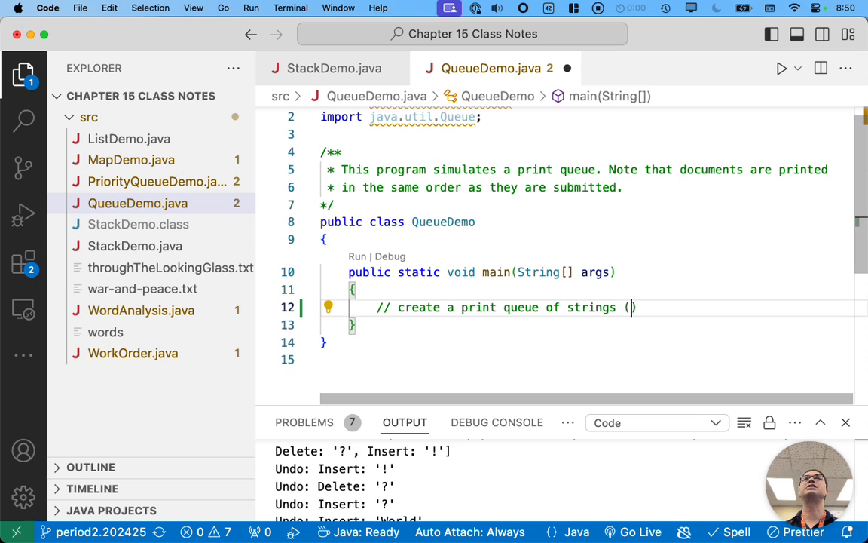
pyautogui.write('using a linked list')
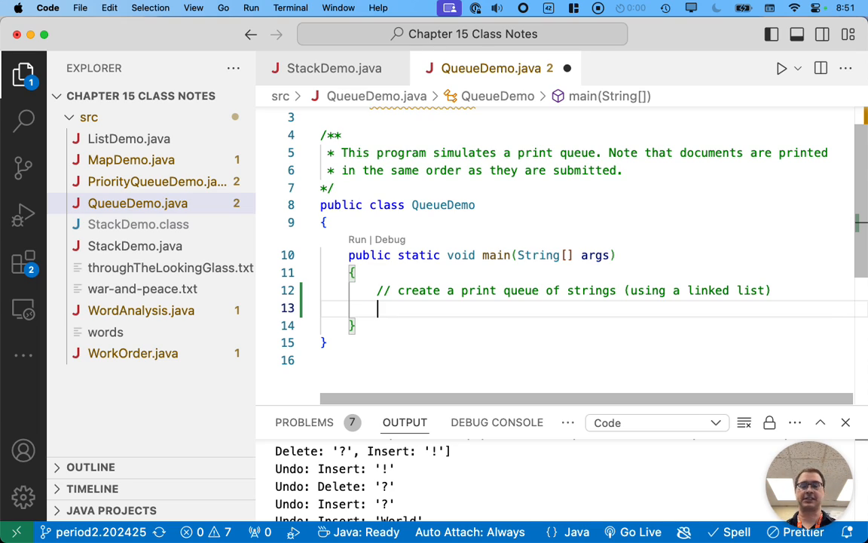
# Declare Queue<String> jobs = new LinkedList<>(); below the comment
pyautogui.write('Que')
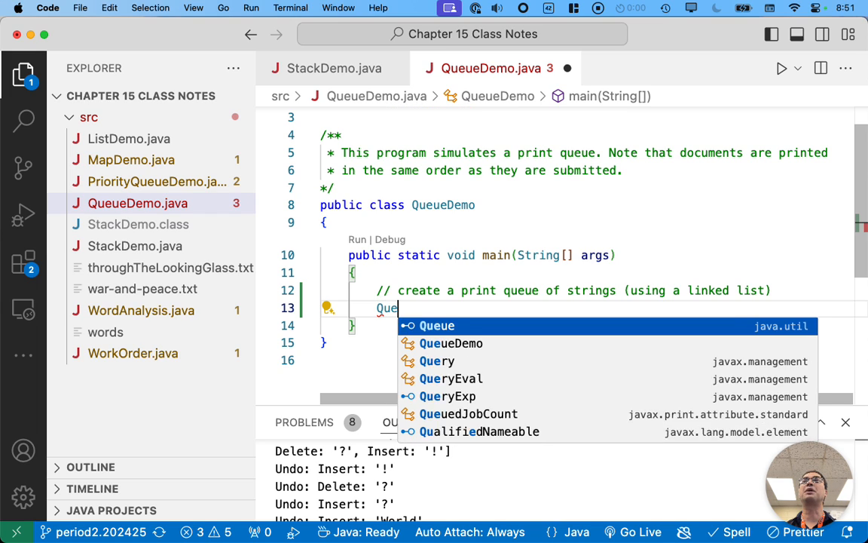
pyautogui.write('ue')
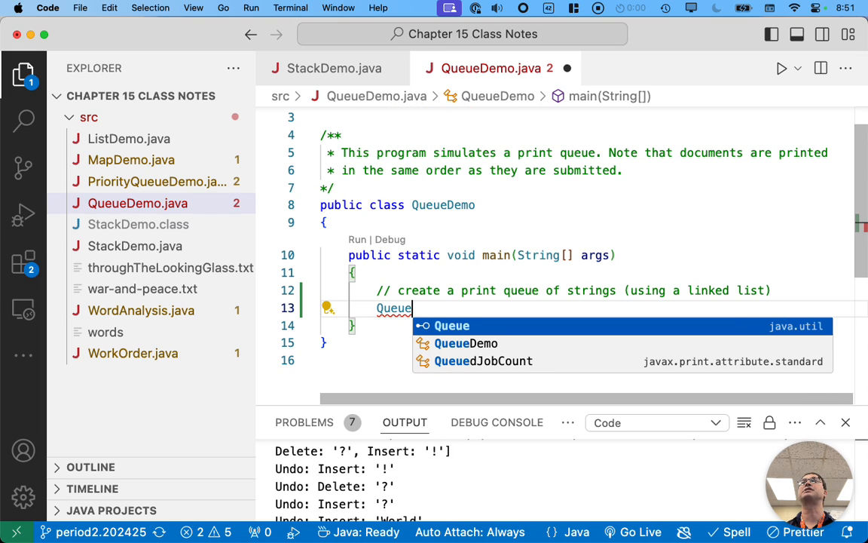
pyautogui.write('<String')
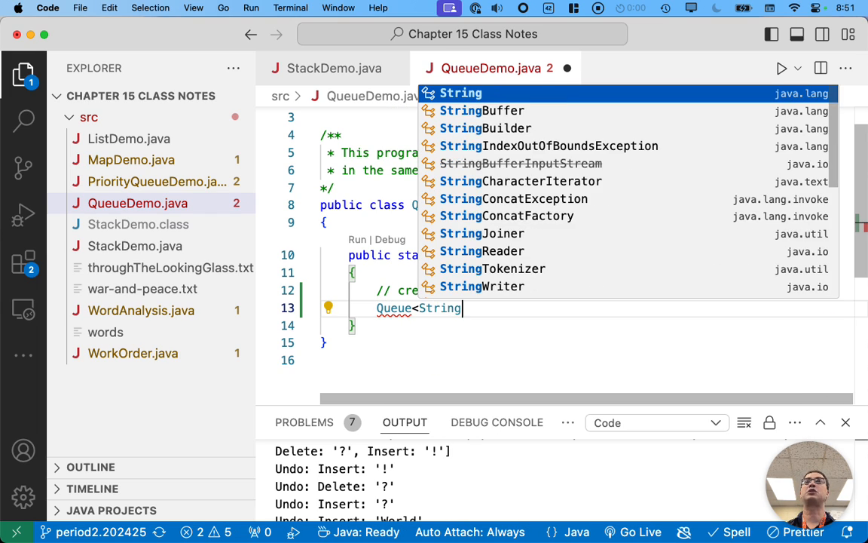
pyautogui.write('>')
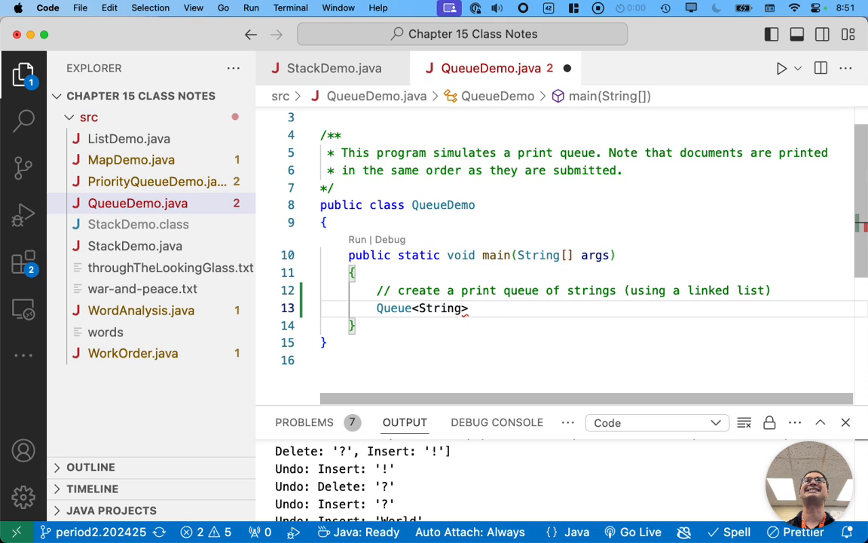
pyautogui.write('jobs =')
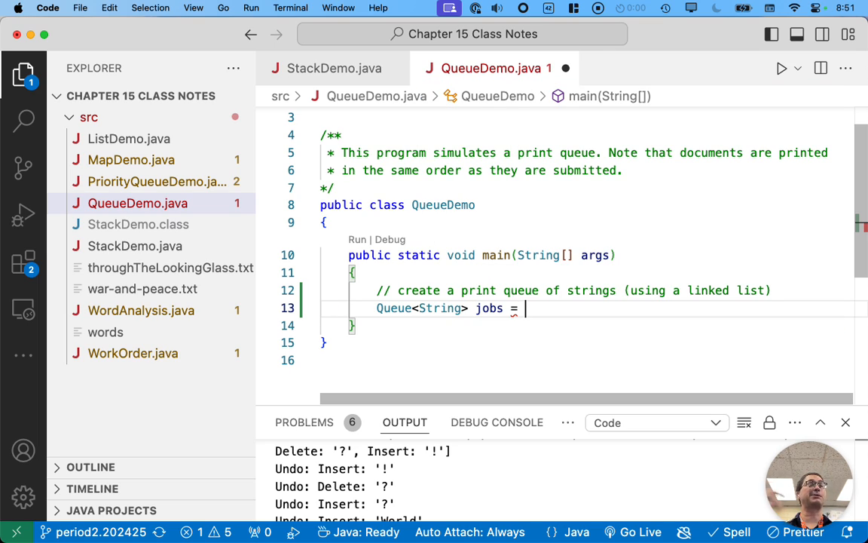
pyautogui.write('new')
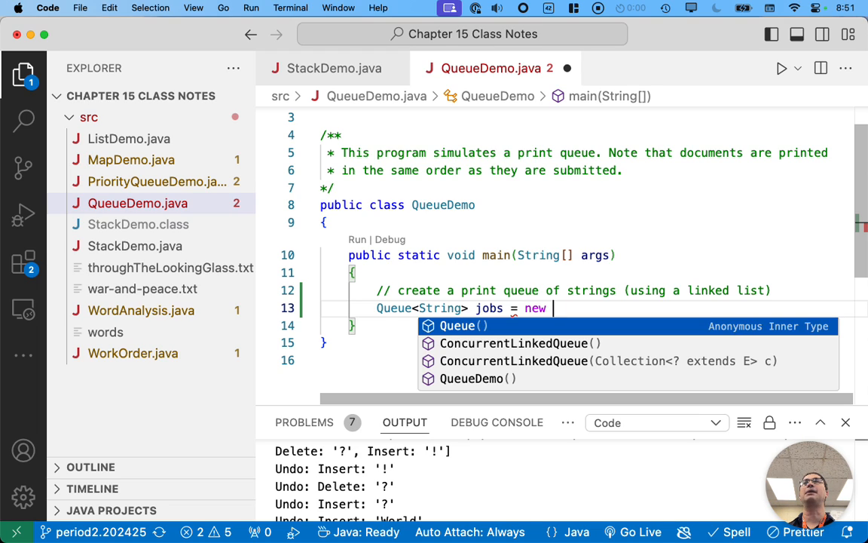
pyautogui.write('Linked')
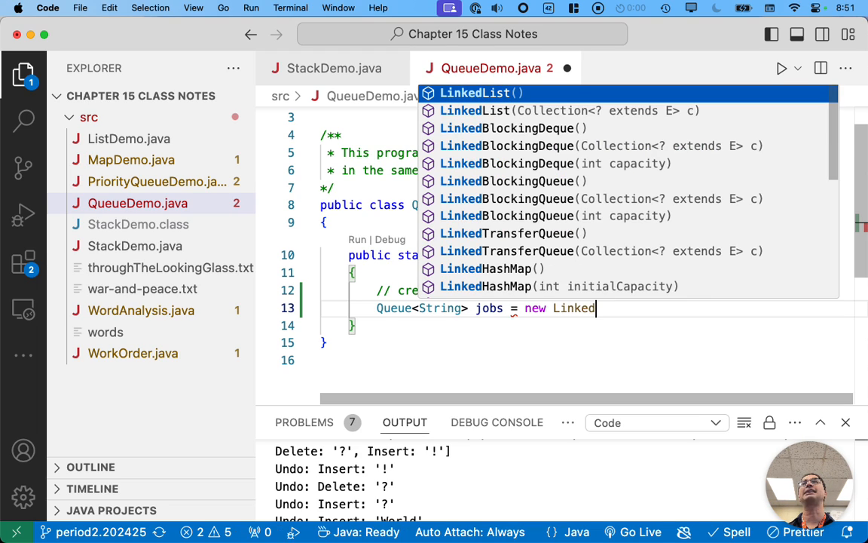
pyautogui.write('List<>();')
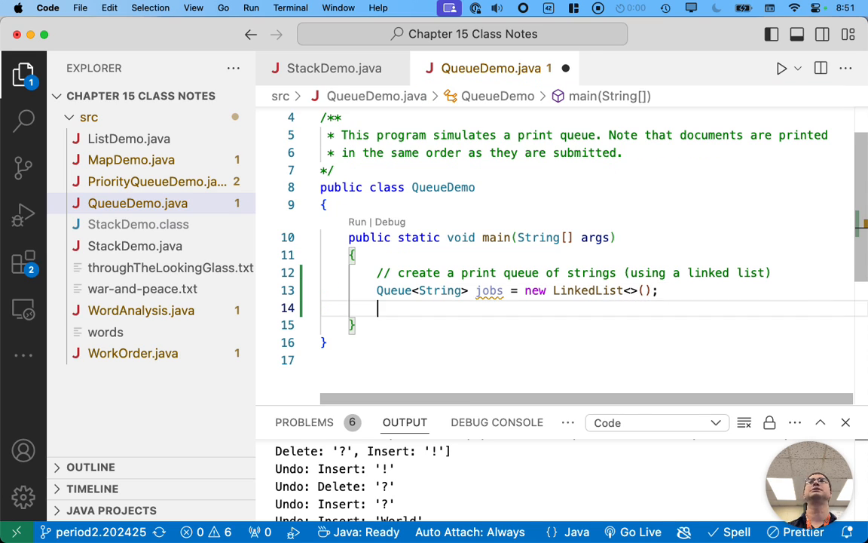
# Leave a blank line after the jobs queue declaration
pyautogui.press('Enter')
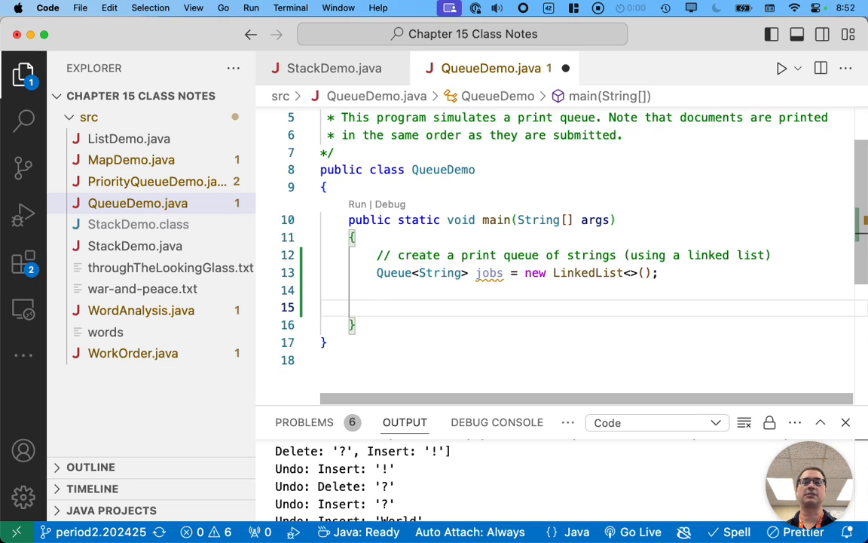
# Add the "// add several print jobs" comment and jobs.add("Joe: junior photos");
pyautogui.write('//')
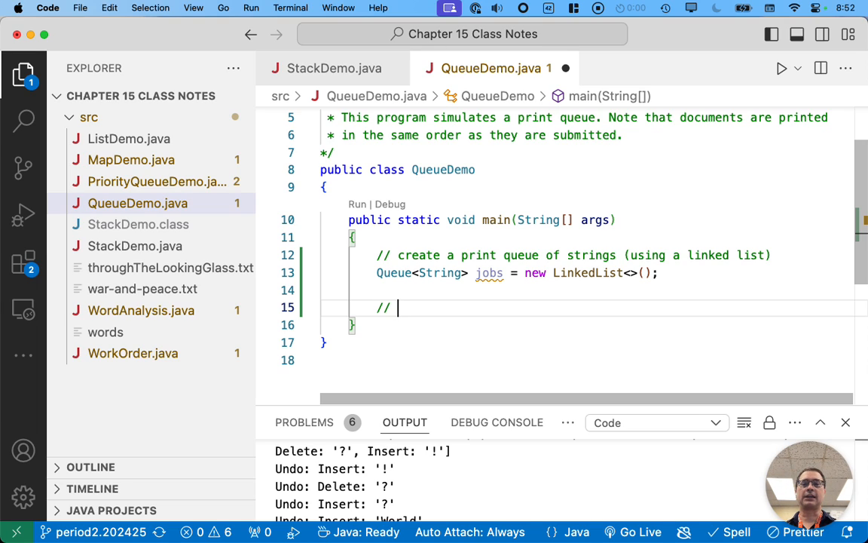
pyautogui.write('add several printj')
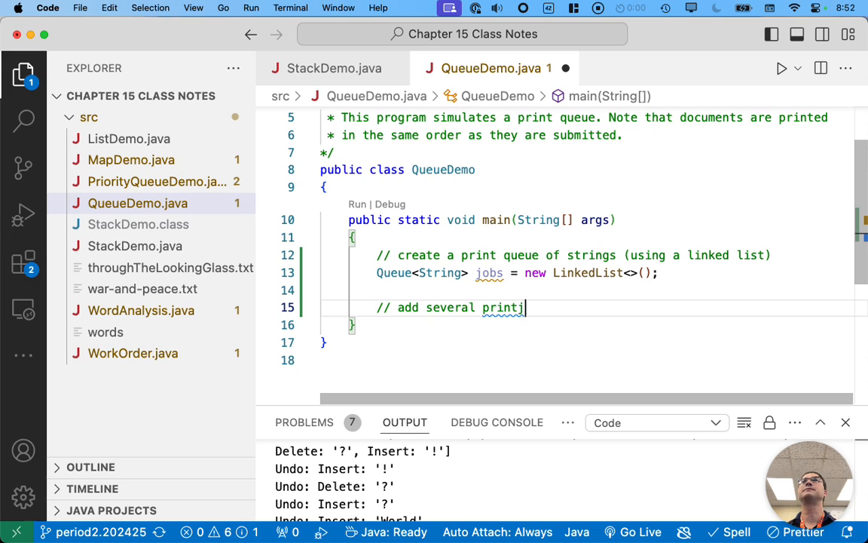
pyautogui.write('jobs')
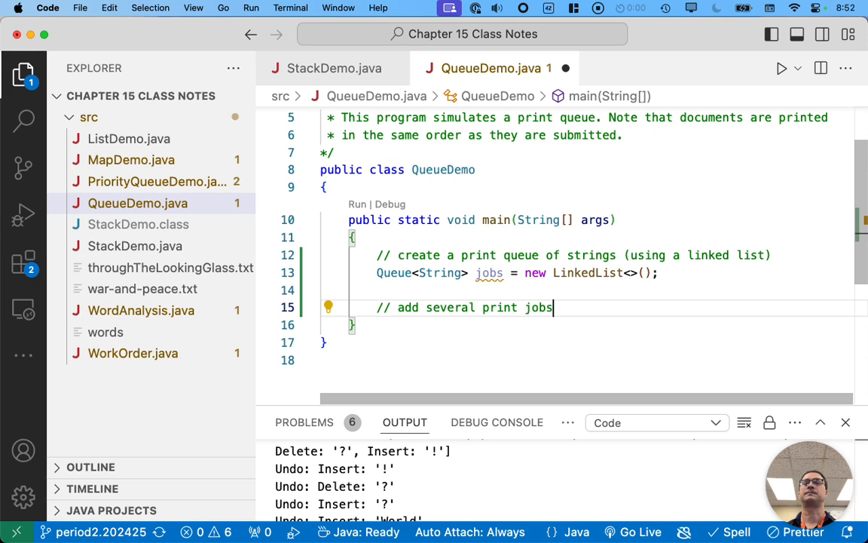
pyautogui.write('jobs.')
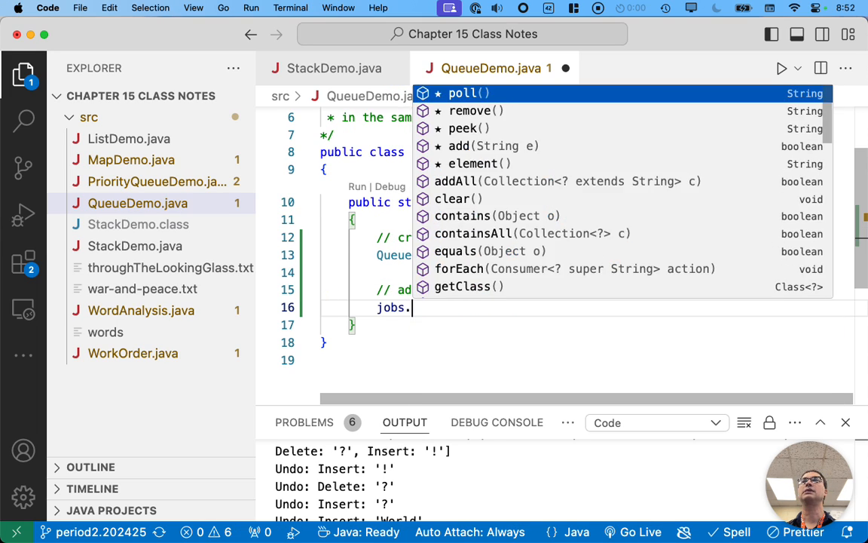
pyautogui.write('add("")')
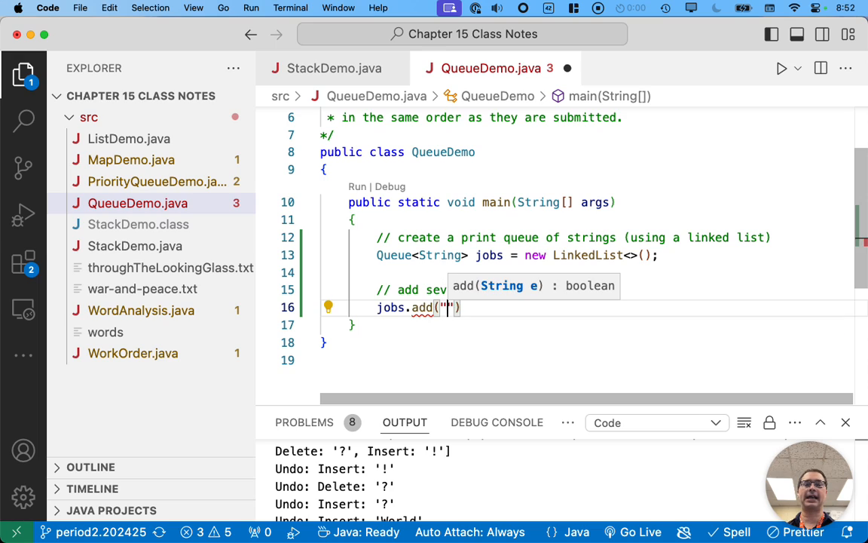
pyautogui.write('Joe:')
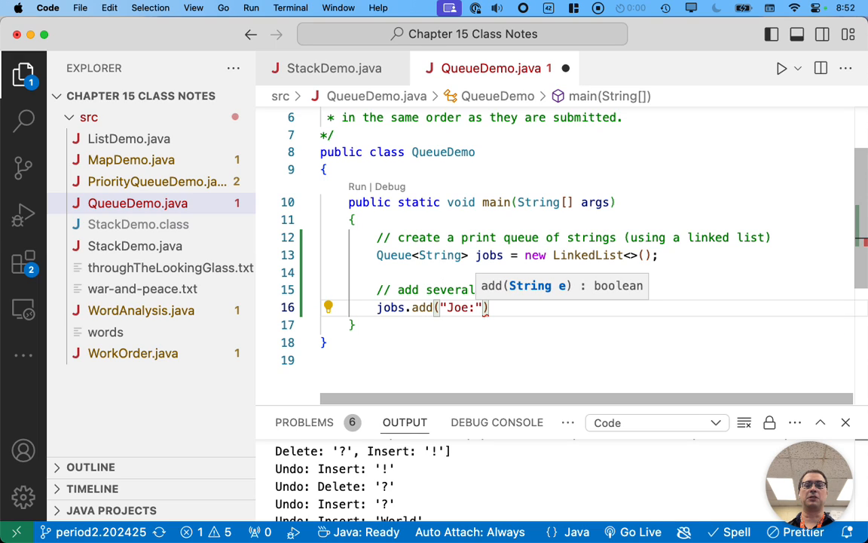
pyautogui.write('e:')
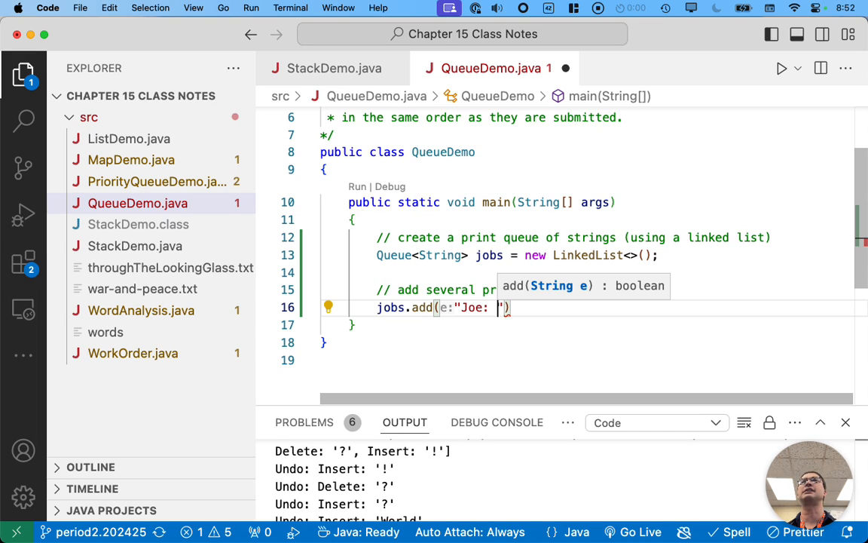
pyautogui.write('junior photos')
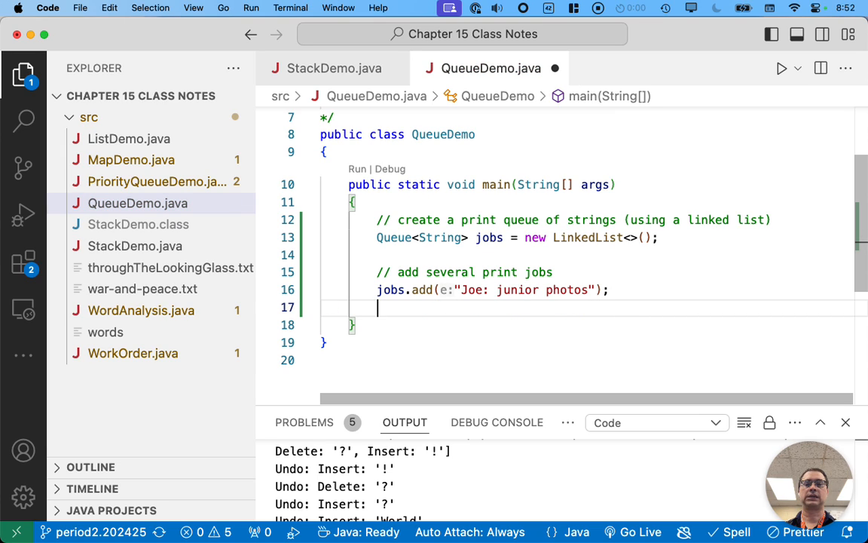
# Add a second job with jobs.add("Cathy: faculty photos");
pyautogui.write('jobs.add(')
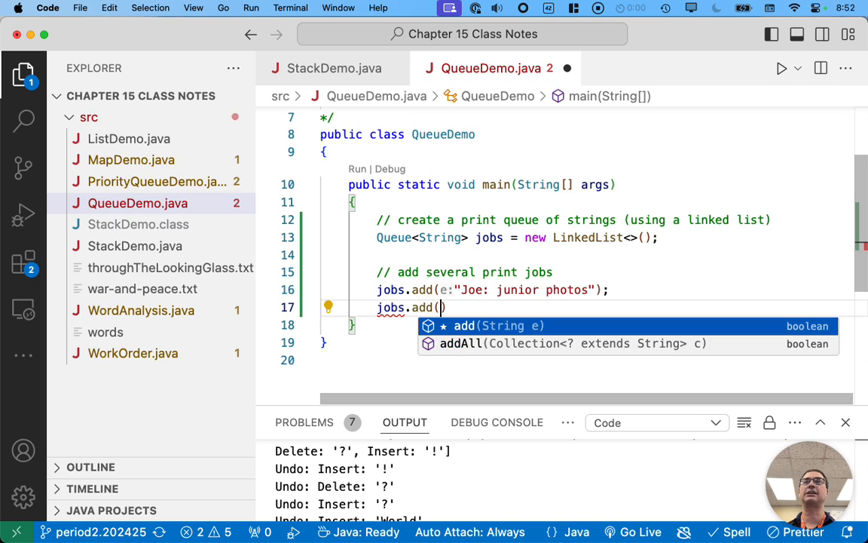
pyautogui.write('"Cathy"')
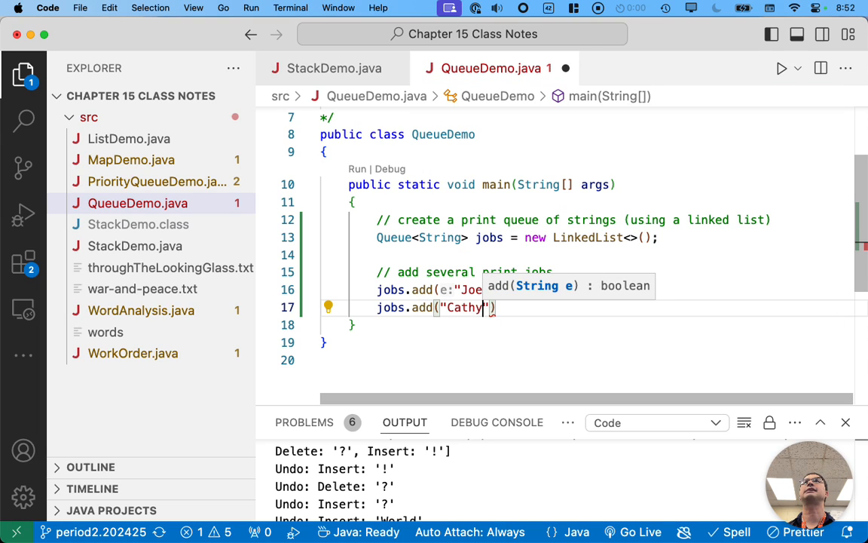
pyautogui.write(':')
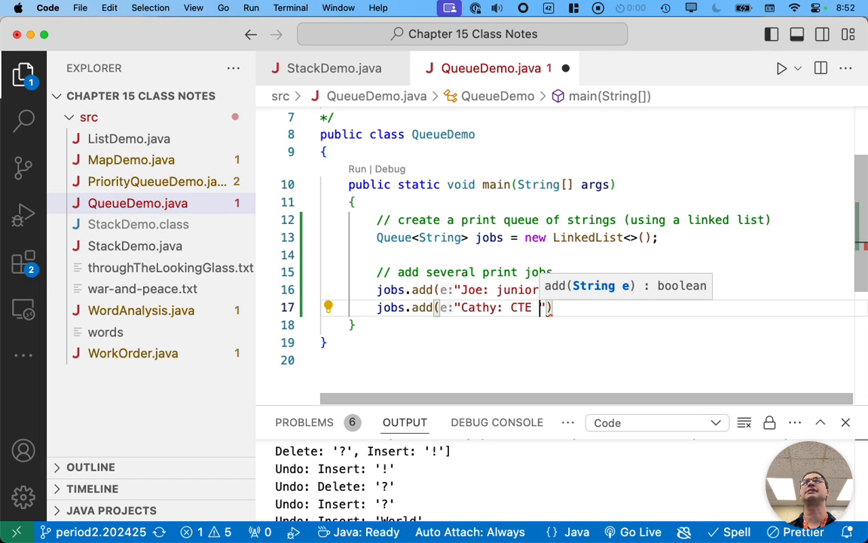
pyautogui.write('d')
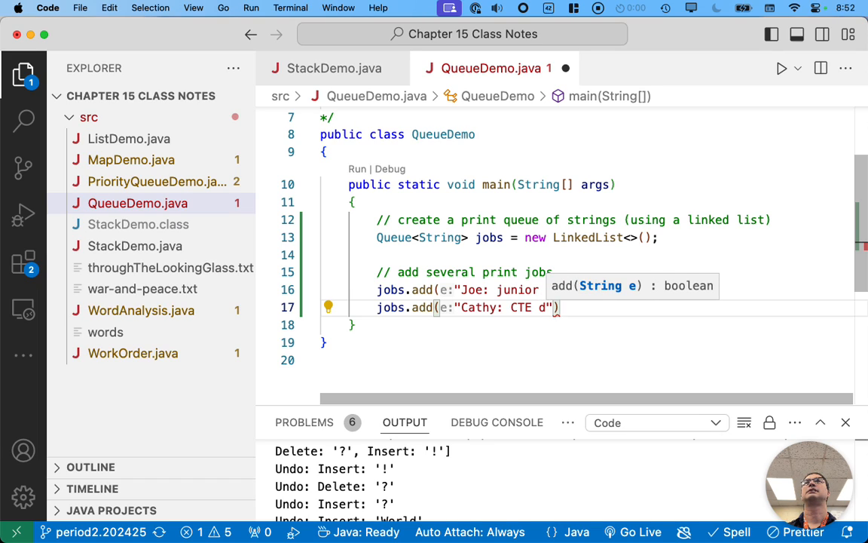
pyautogui.press('Backspace')
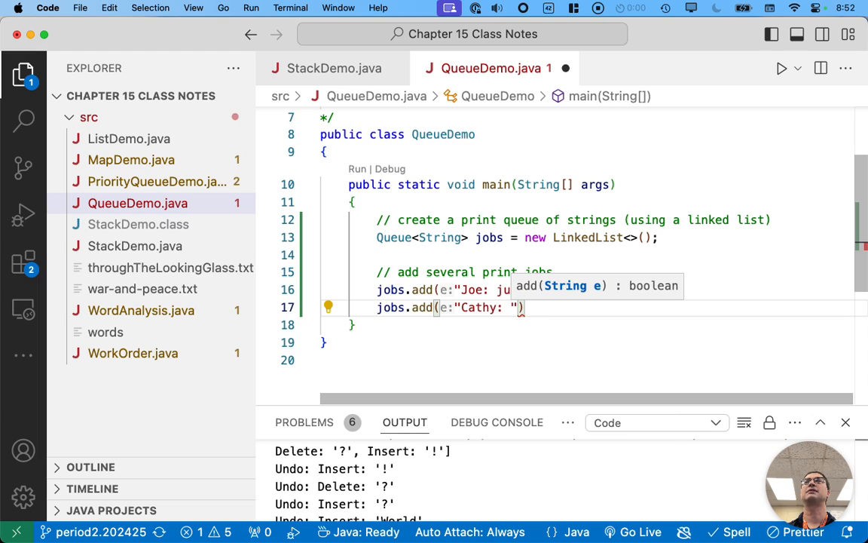
pyautogui.write('faculty photos')
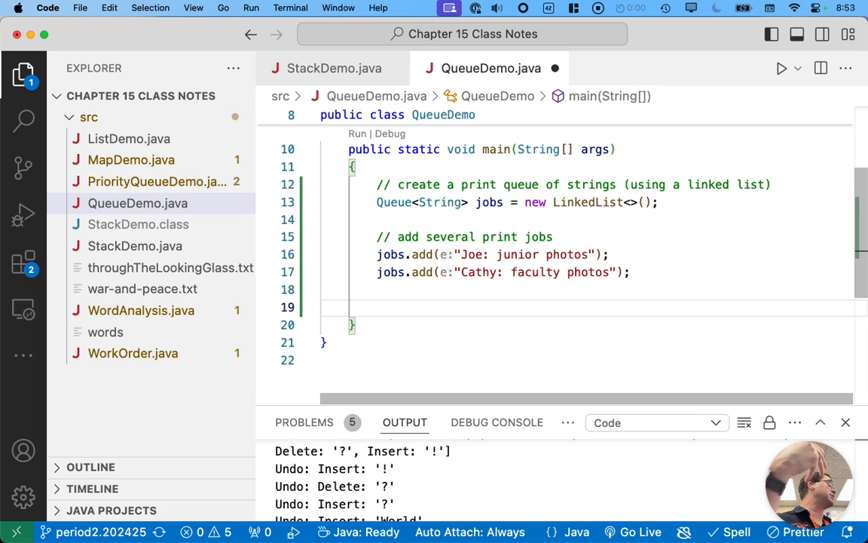
# Print "Printing: " + jobs.remove() and begin a third jobs.add call
pyautogui.write('System.out.')
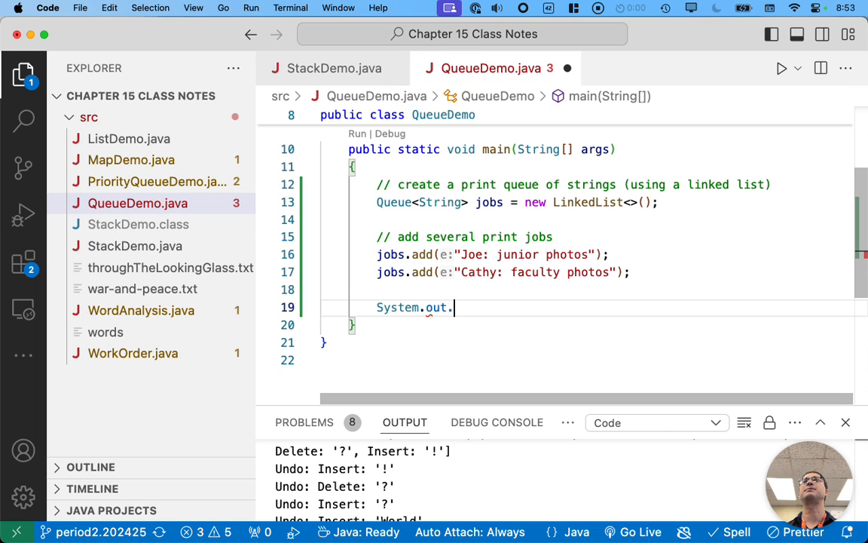
pyautogui.write('println("Printing: " + jobs.remove());')
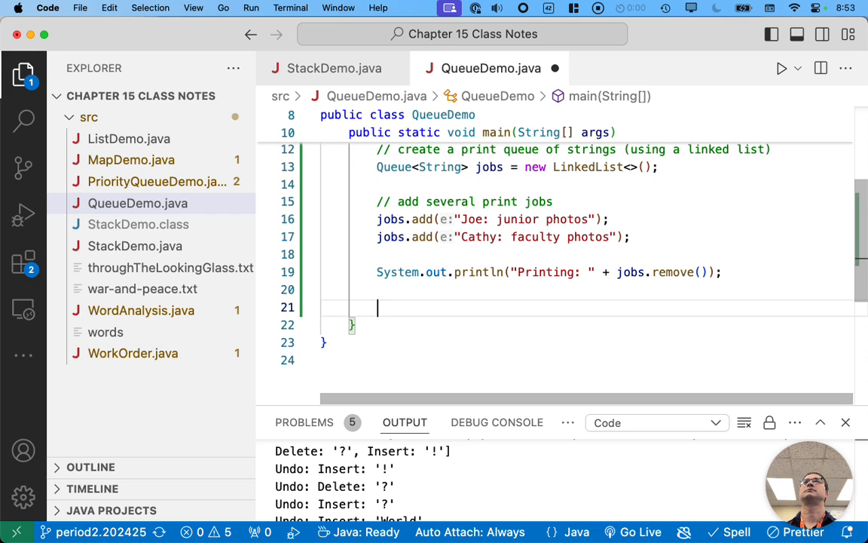
pyautogui.write('jobs.add("')
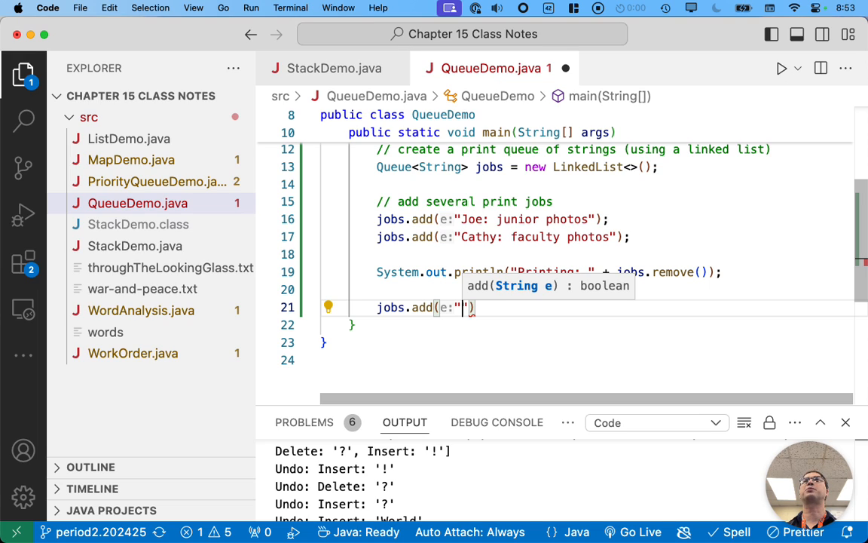
# Add jobs "Cathy: XC team photo", "Joe: senior photos" and "Joe: sophomore photos"
pyautogui.write('Cathy:')
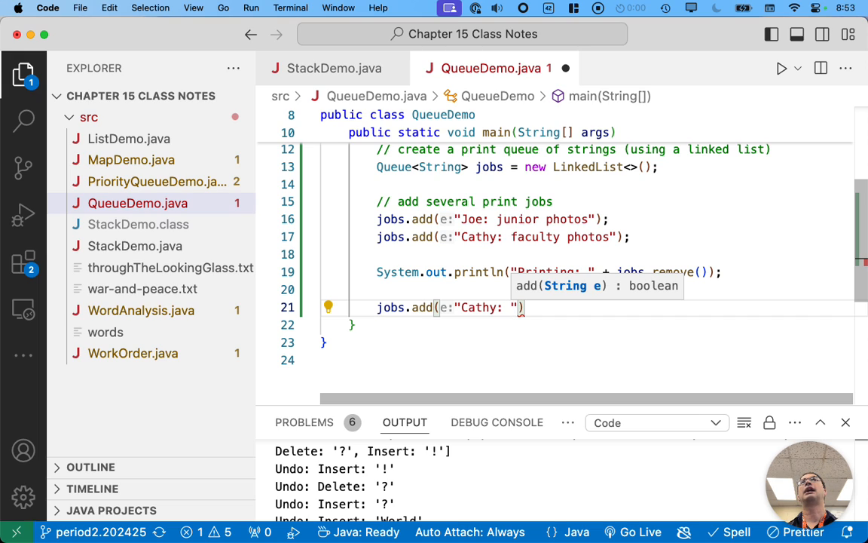
pyautogui.write('XC team photo')
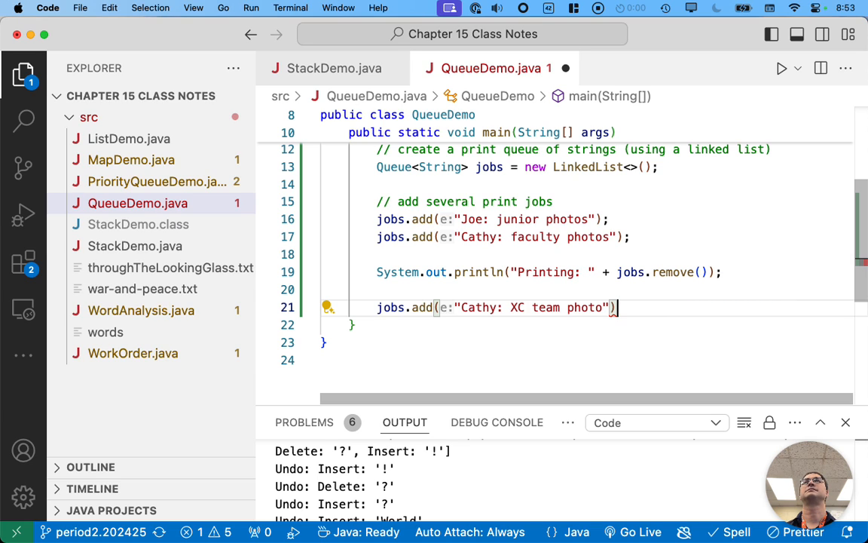
pyautogui.write('jobs.add("')
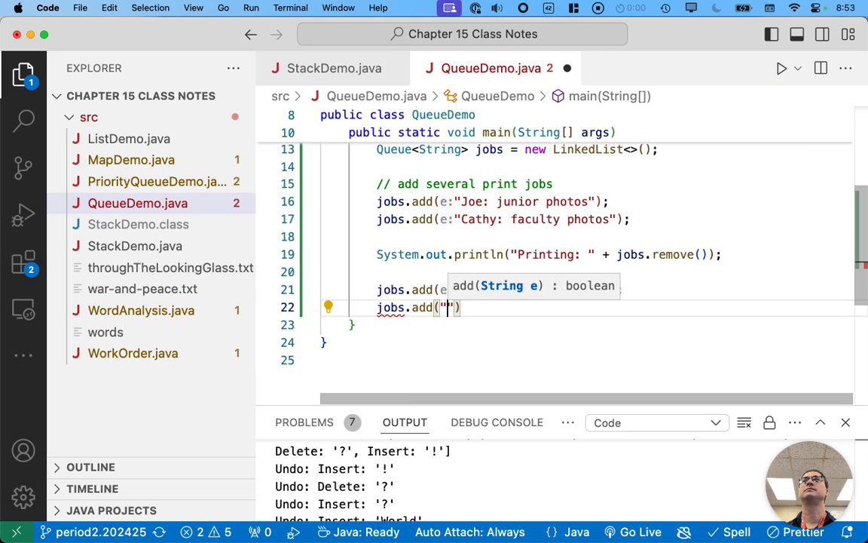
pyautogui.write('Joe:')
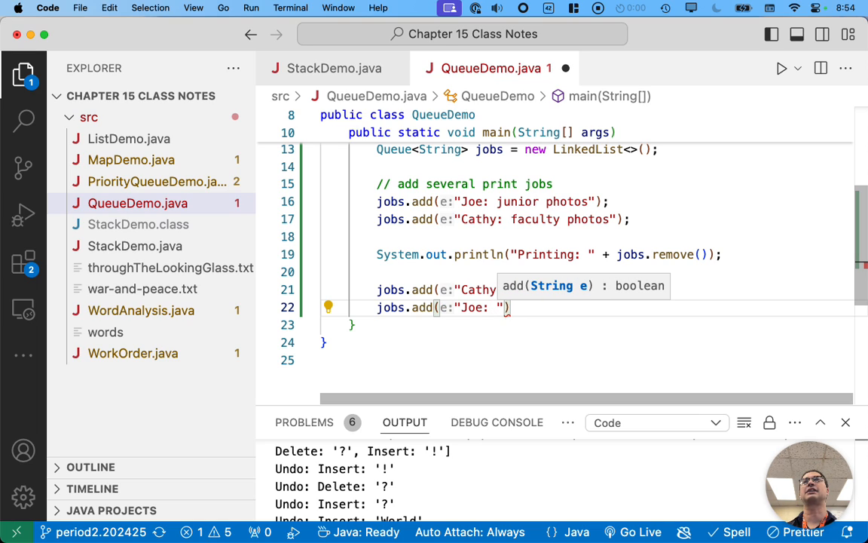
pyautogui.write('senior photos')
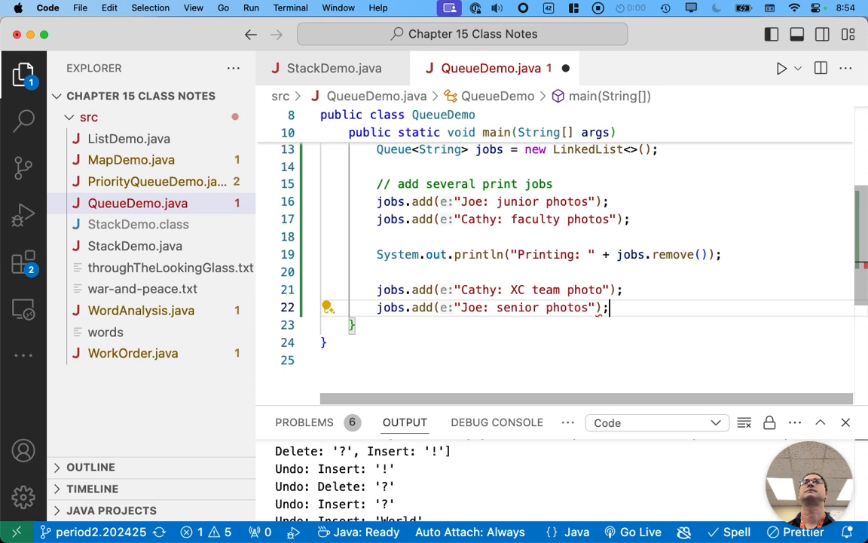
pyautogui.write('jobs:')
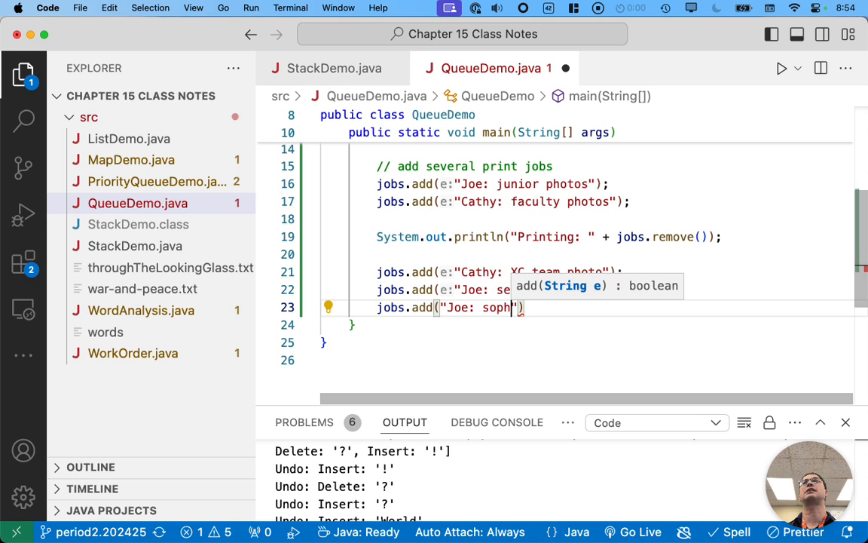
pyautogui.write('omore photos')
pyautogui.write('System.out.println("Printing: " + jobs.remove());')
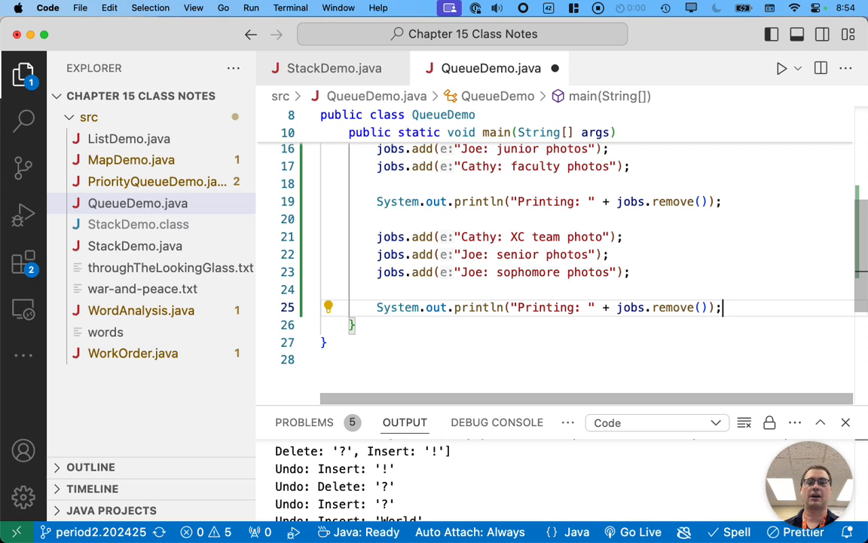
# Add jobs.add("Cathy: robotics spread"); after the second print line
pyautogui.write('j')
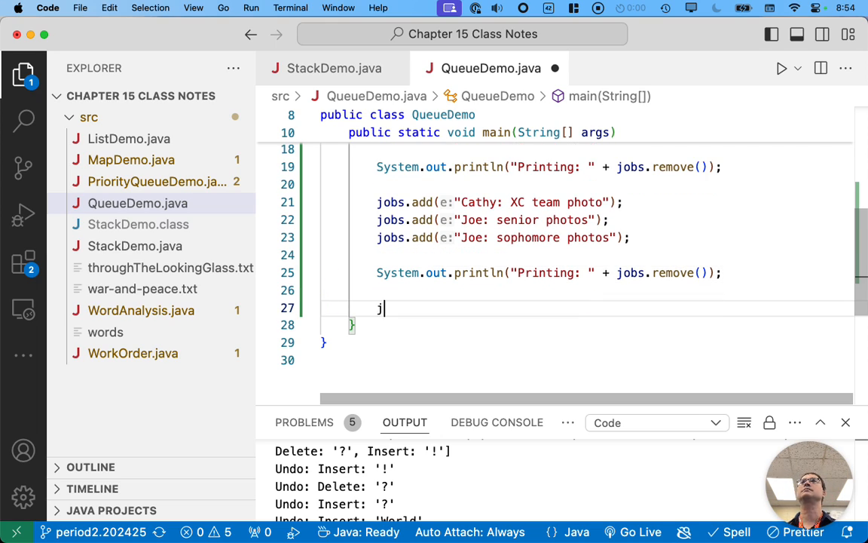
pyautogui.write('obs.add("")')
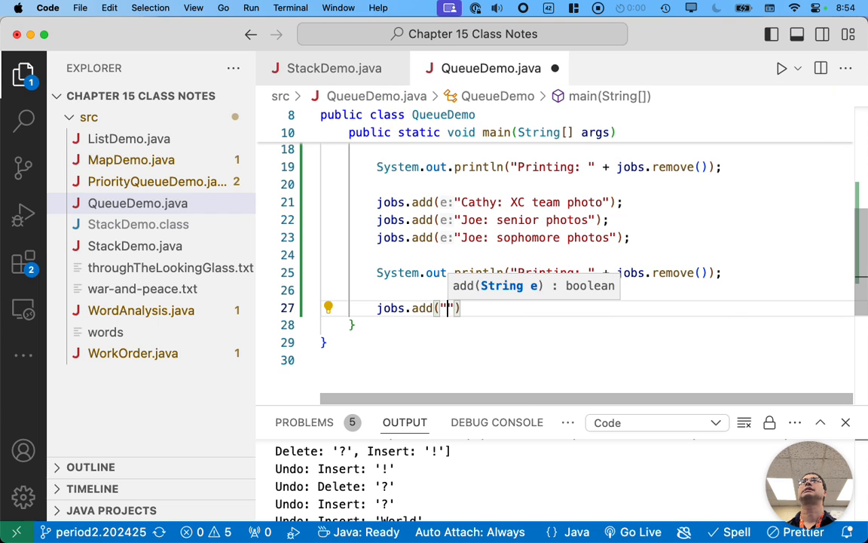
pyautogui.write('Cathy:')
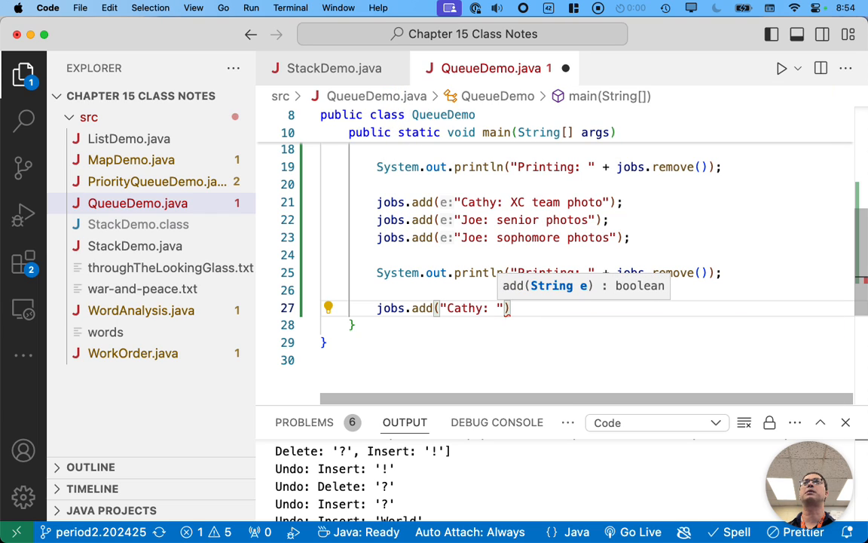
pyautogui.write('robotics')
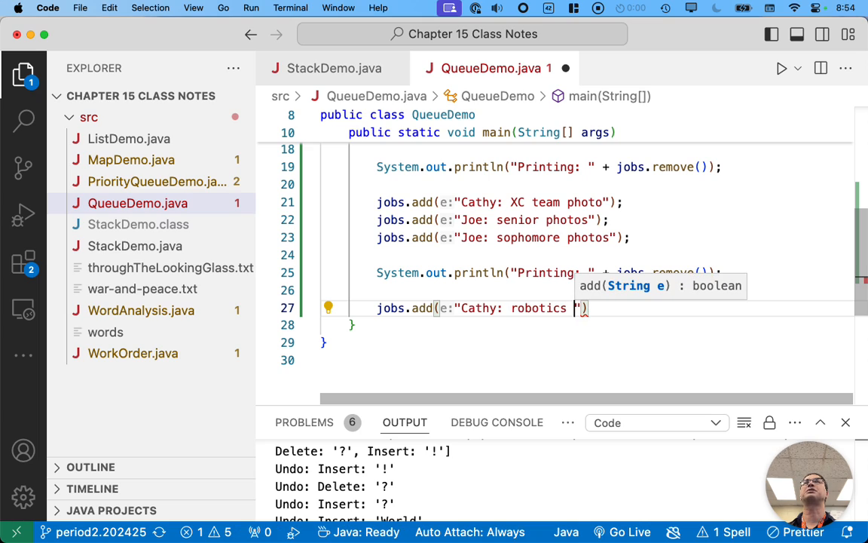
pyautogui.write('spread')
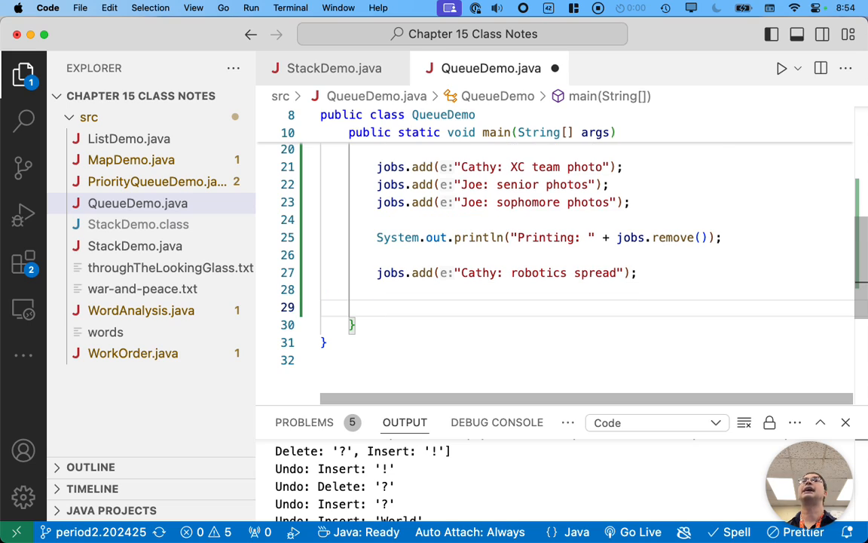
# Write while (jobs.size() > 0) with a "// print the rest of the jobs in the queue" comment
pyautogui.click(377, 308)
pyautogui.write('while(')
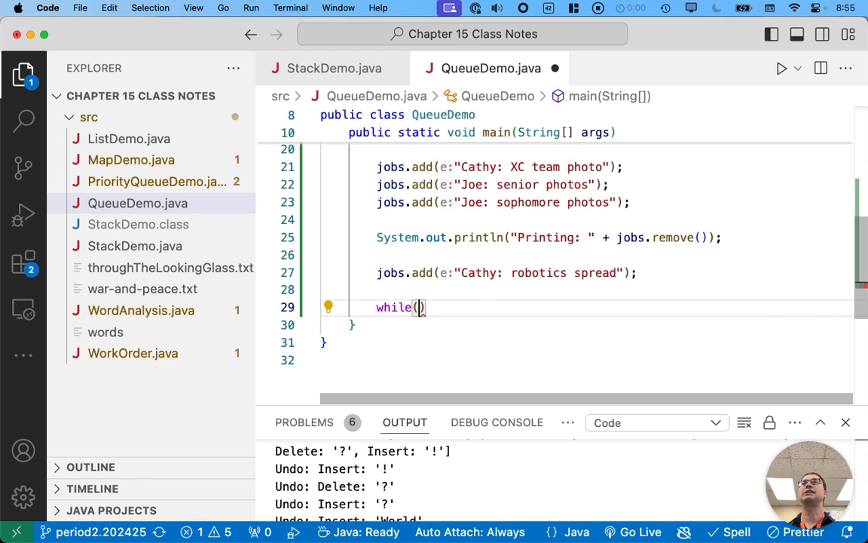
pyautogui.write('jobs.s')
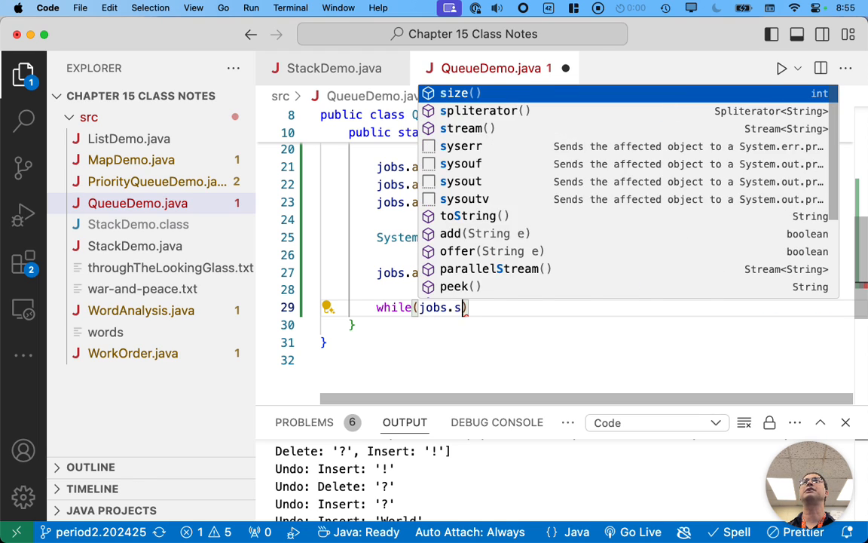
pyautogui.write('ize()')
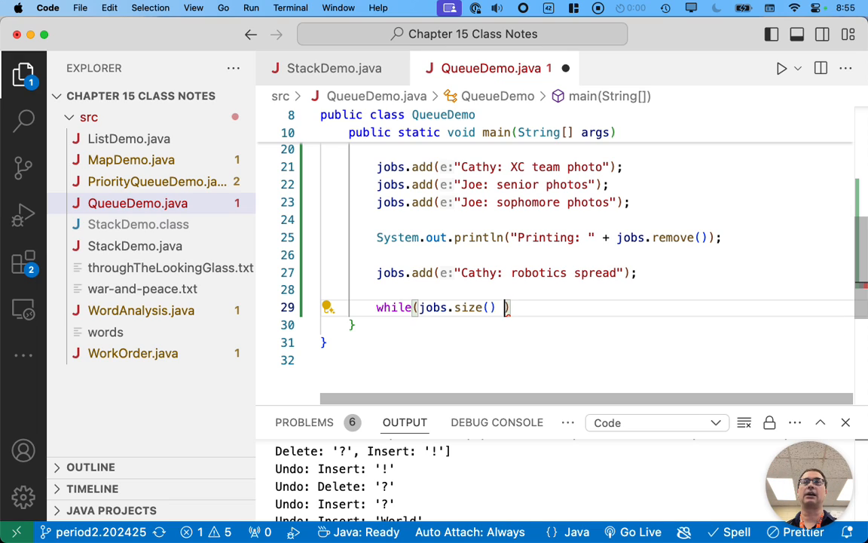
pyautogui.write('> 0')
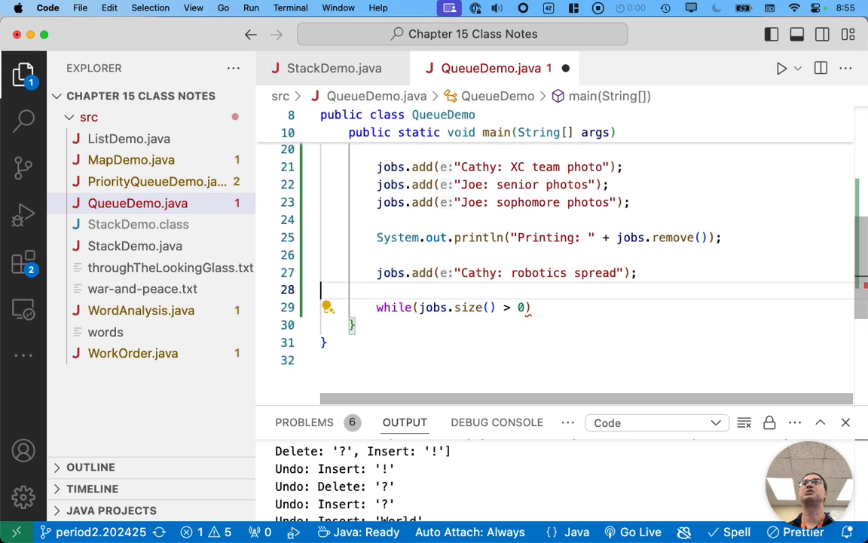
pyautogui.write('// print the rest of the')
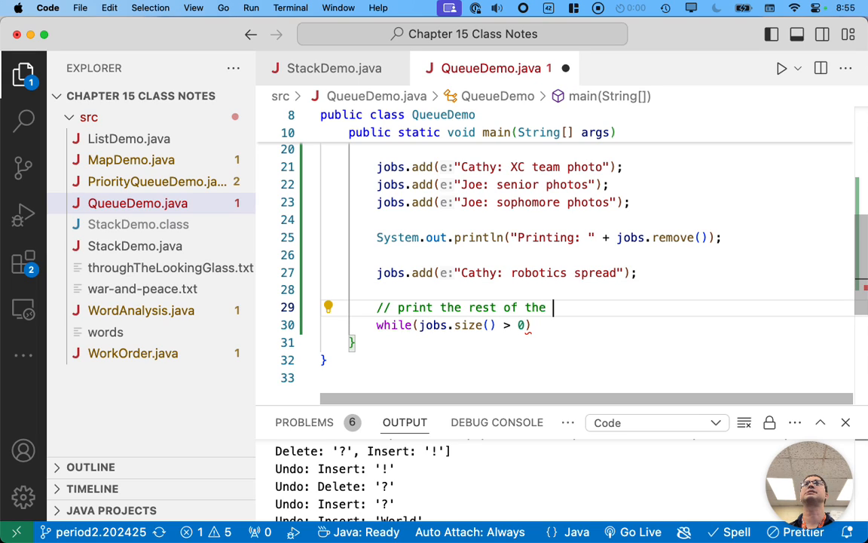
pyautogui.write('jobs in the queue')
pyautogui.write('{')
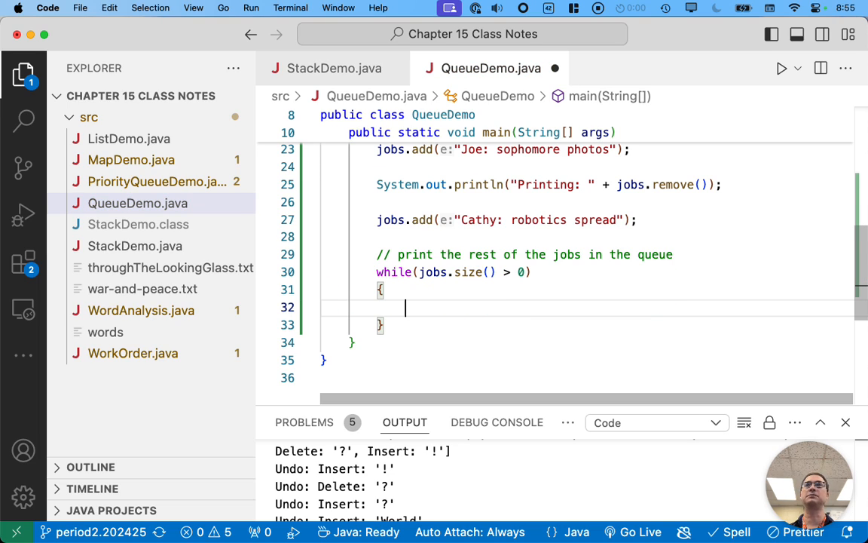
# Inside the loop, write System.out.println("Printing: " + jobs.remove()); and review the code
pyautogui.write('System.out.println("Printing: " + jobs.remove());')
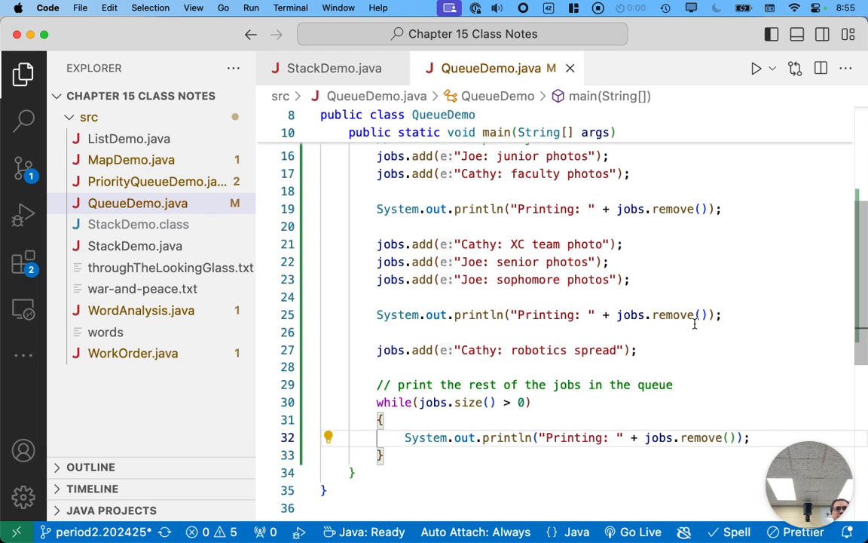
pyautogui.scroll(-3)
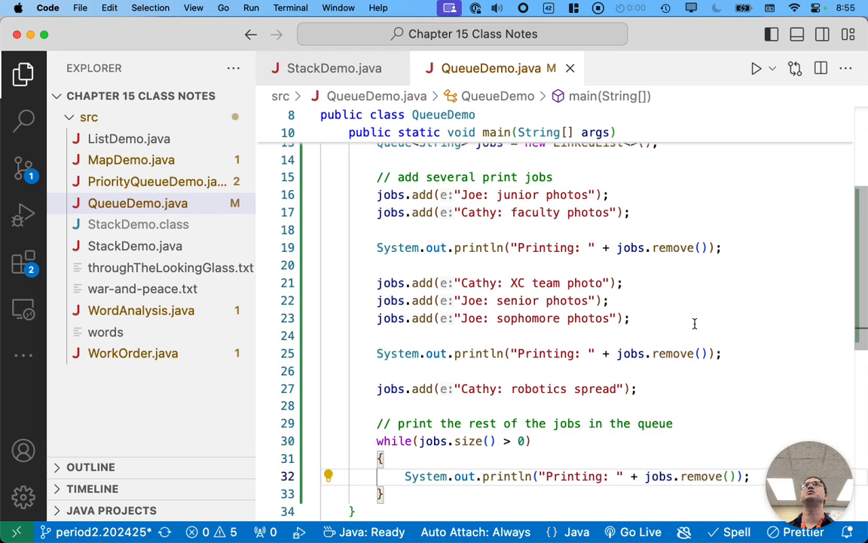